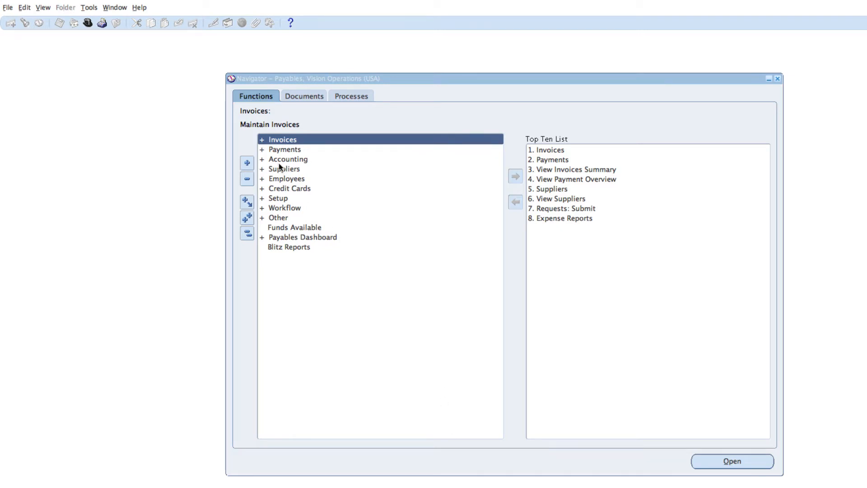
Open the Payables Payments entry form from Payments > Entry in the Navigator
click(284, 149)
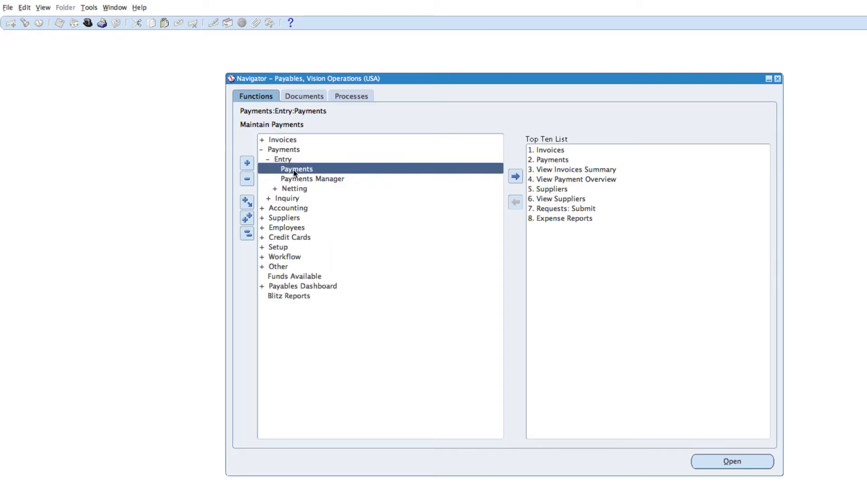
double_click(297, 169)
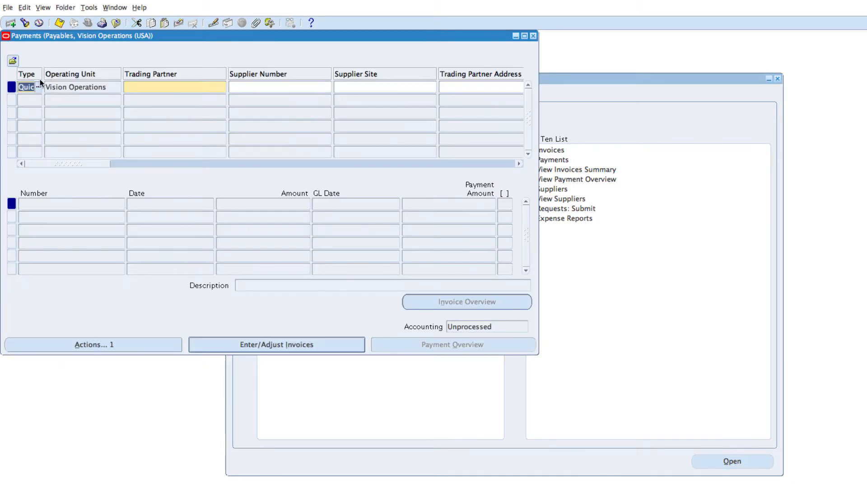
click(39, 83)
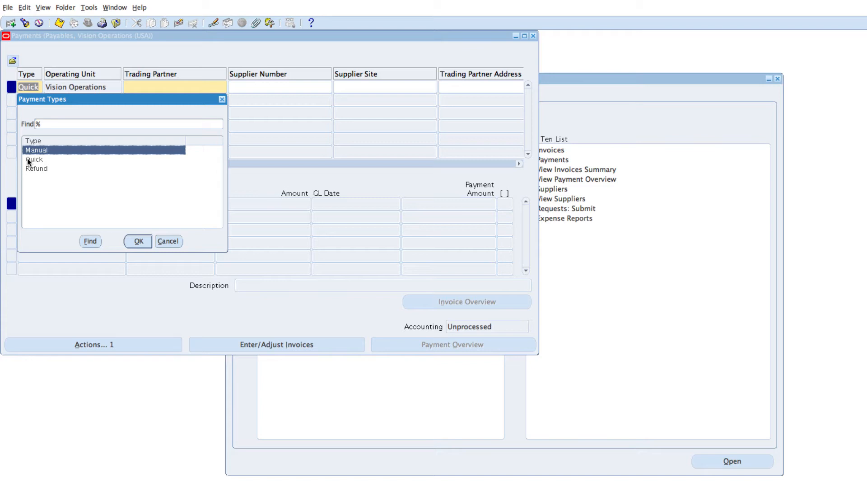
mouse_move(84, 170)
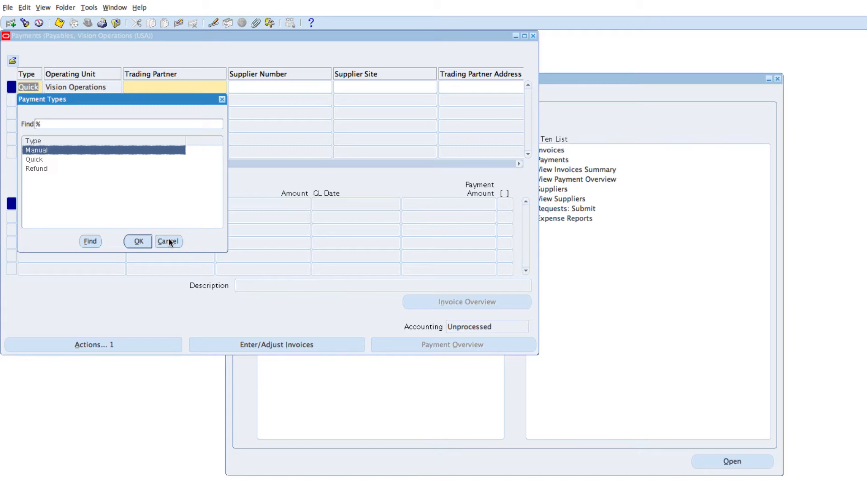
click(169, 242)
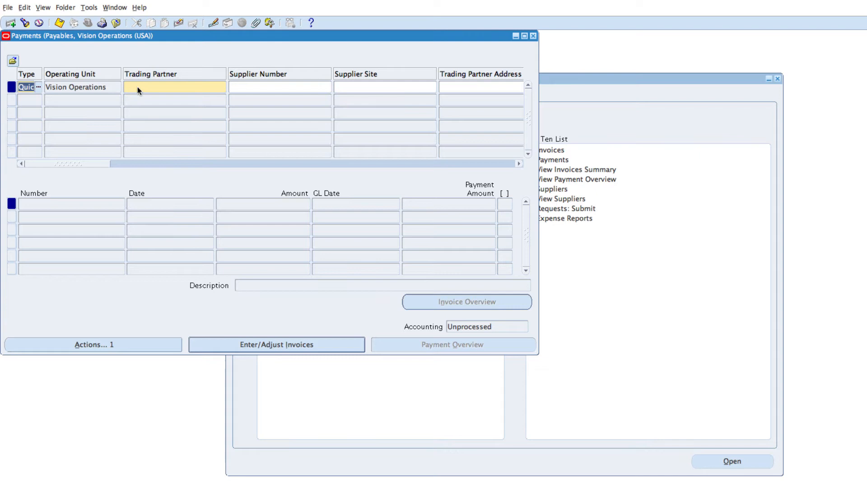
Choose EYE BM SERVICES as the trading partner from the EYE search
text(E)
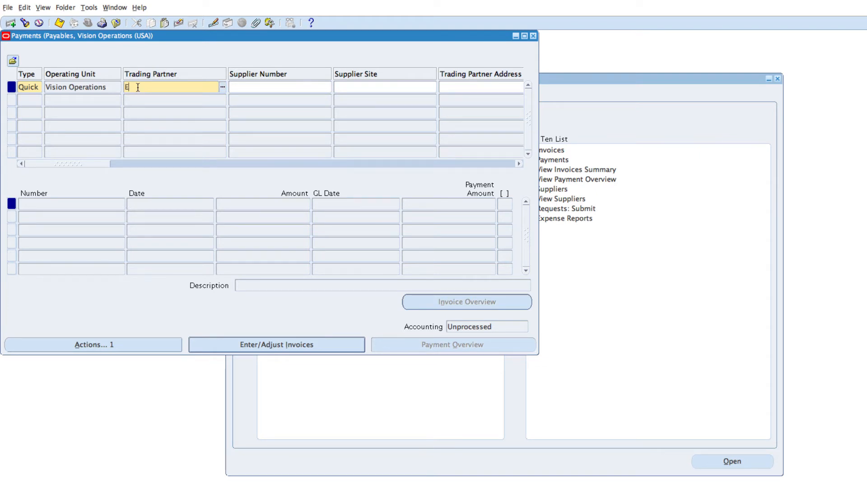
text(YE)
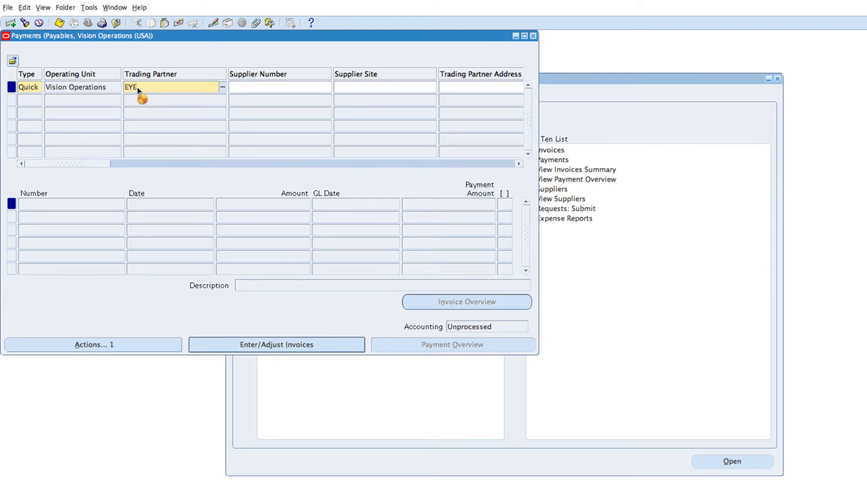
click(223, 87)
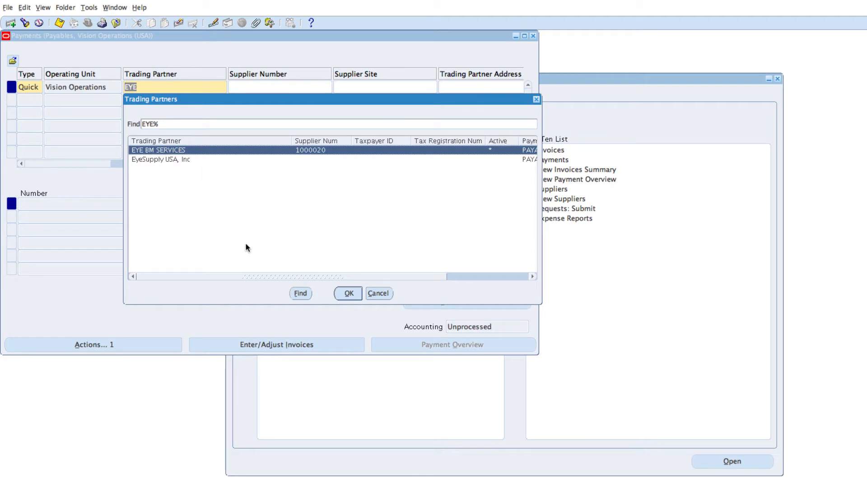
click(347, 293)
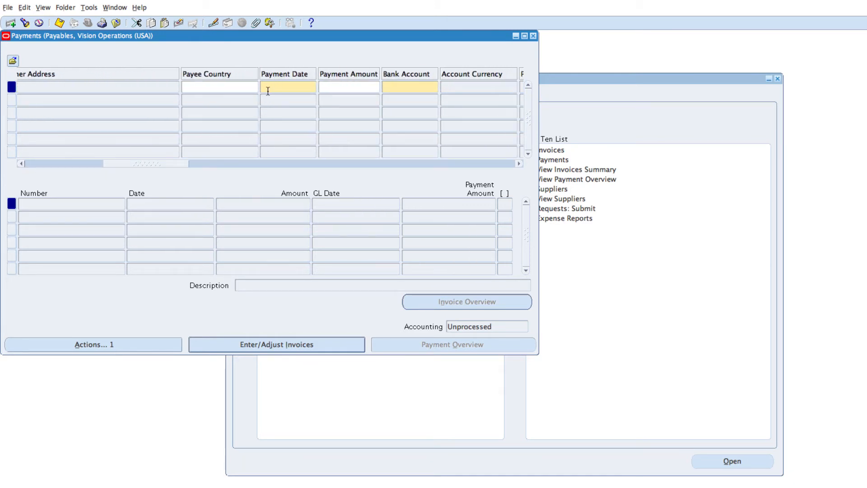
Set the payment date to 17-DEC-2016 from the calendar
click(287, 86)
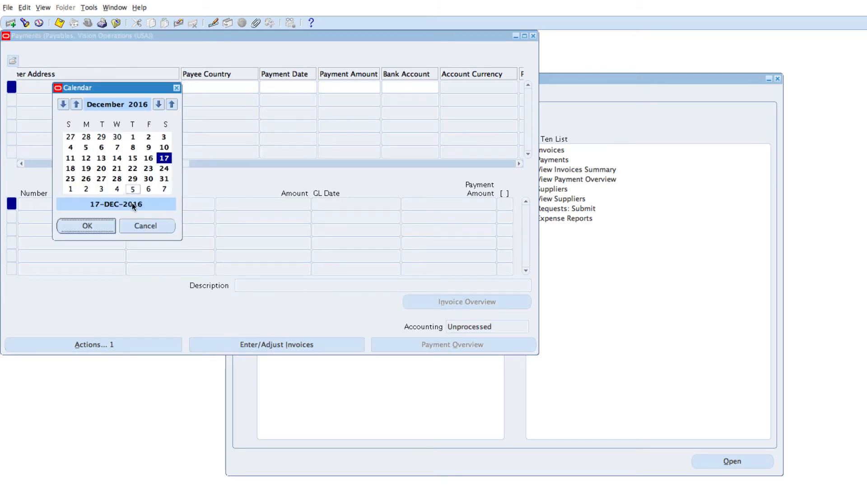
click(85, 225)
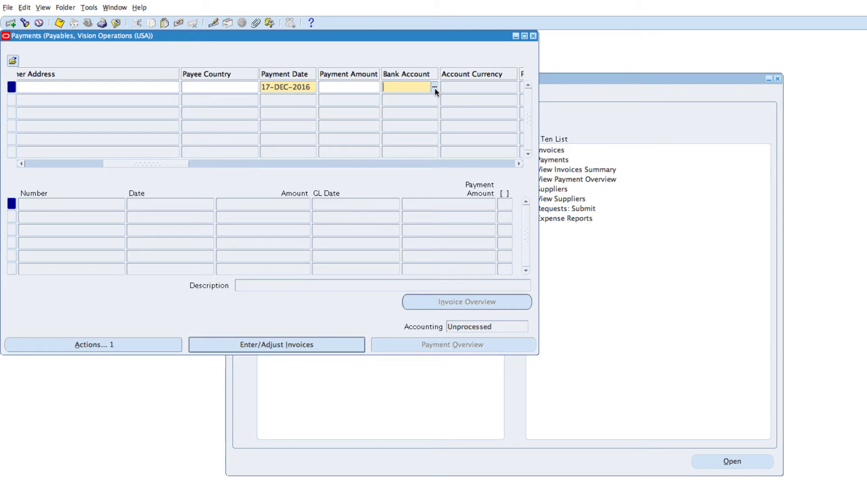
Select the ALPHA DISBURSEMENTS AND DEPOSITS bank account via an AL% search
click(434, 87)
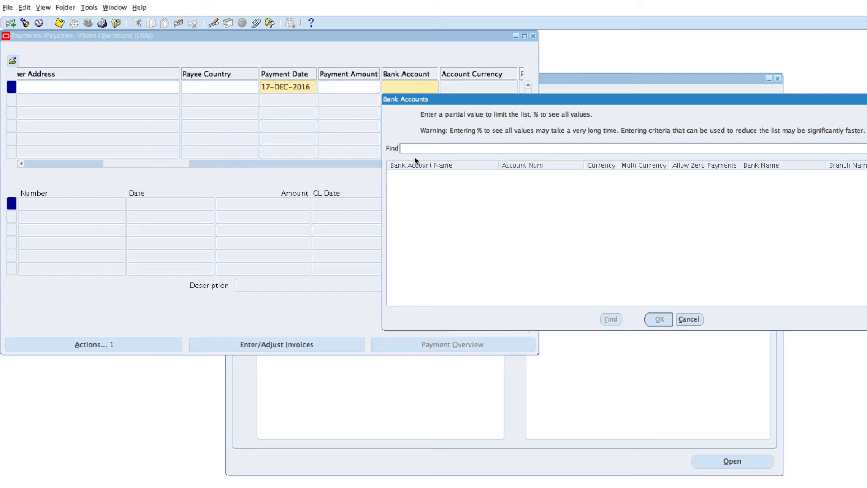
text(A)
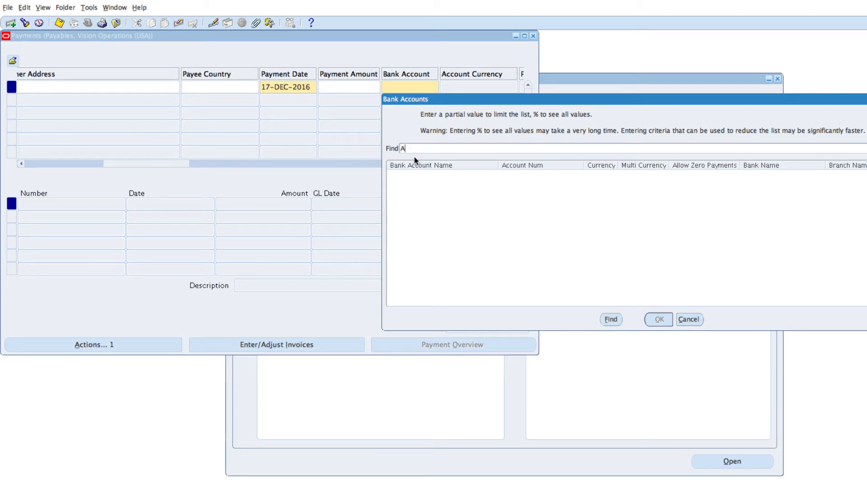
text(L)
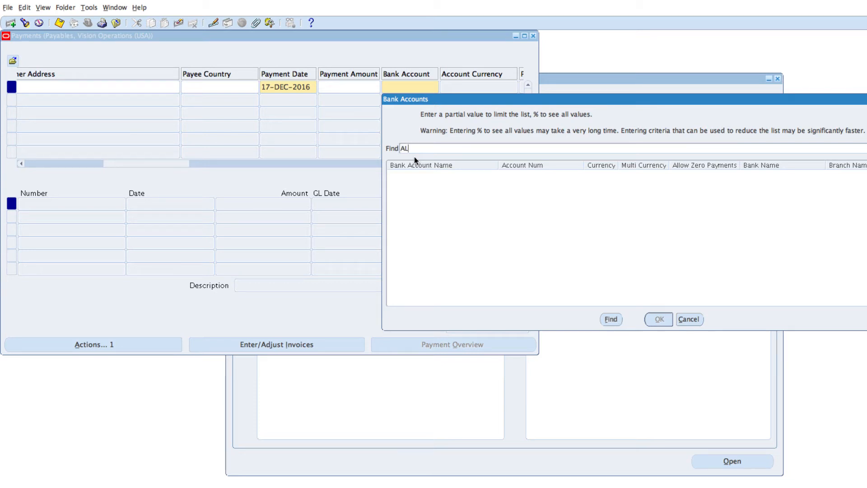
text(%)
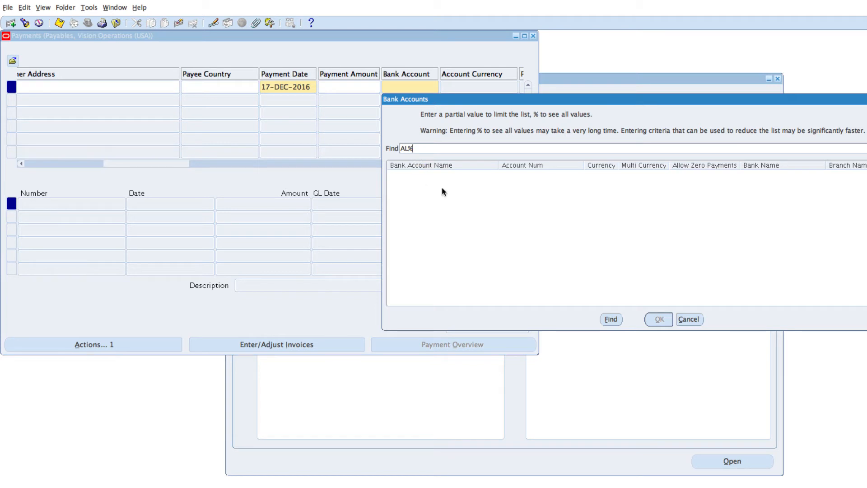
click(610, 318)
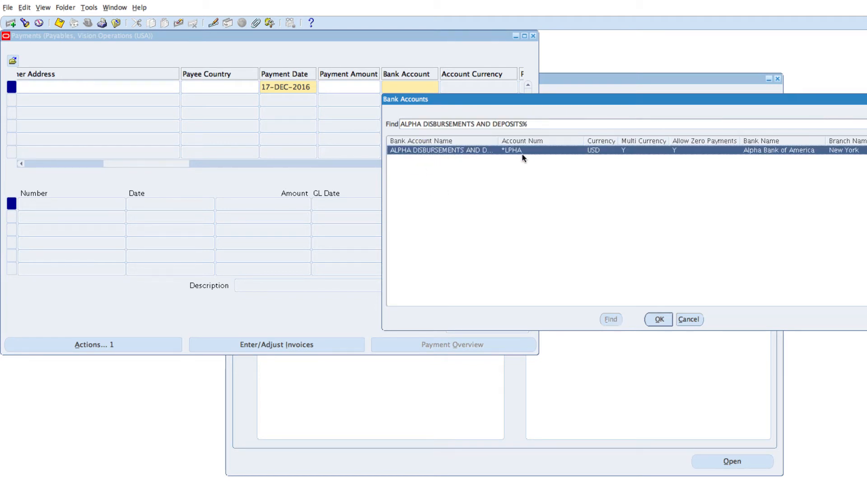
mouse_move(497, 140)
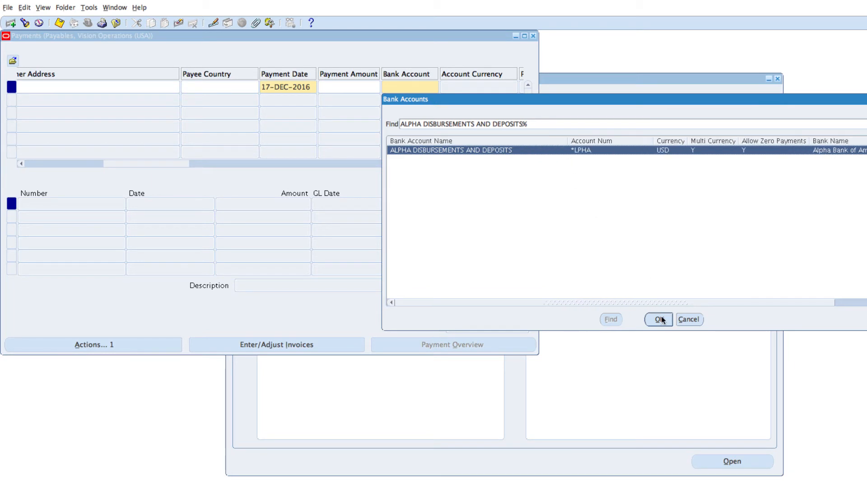
click(659, 319)
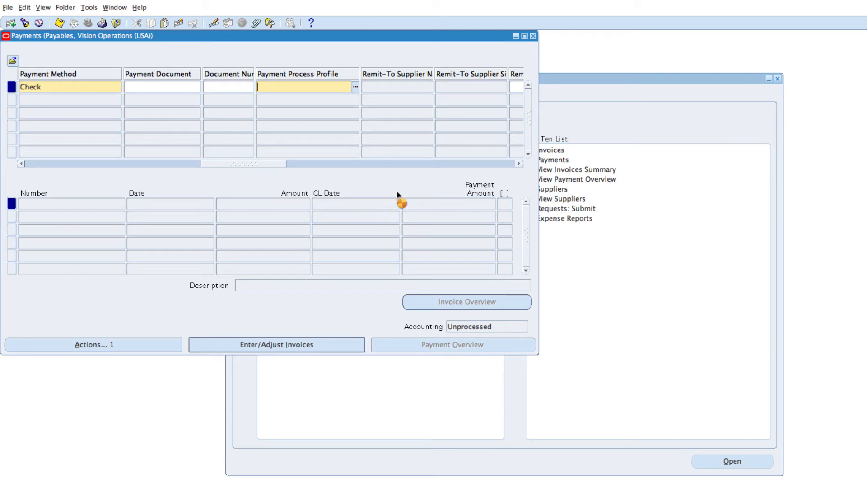
Pick the Standard Check Format payment process profile and start selecting invoices
click(354, 86)
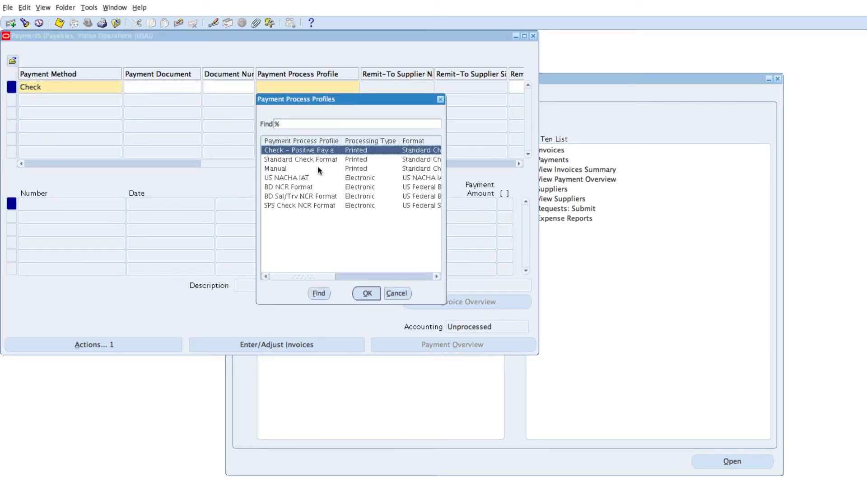
click(300, 159)
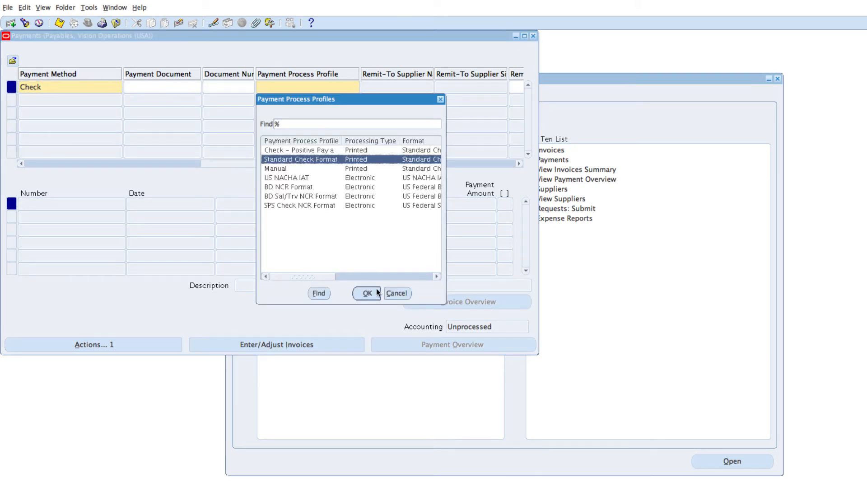
click(365, 293)
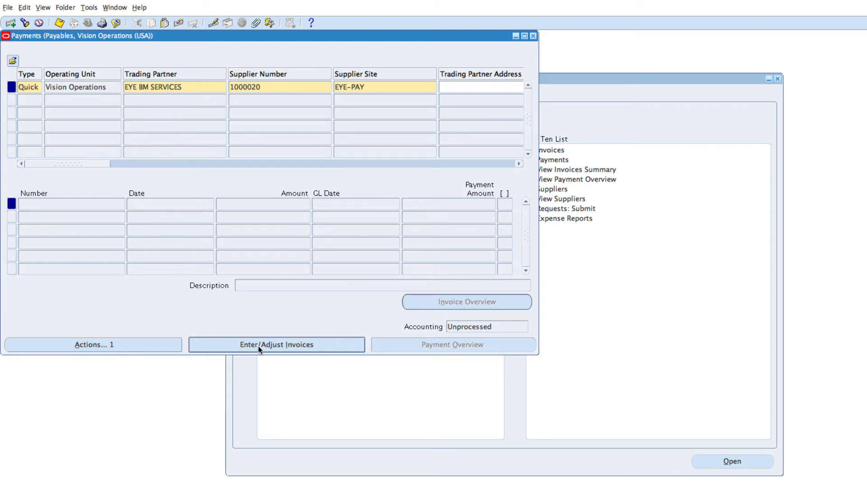
click(276, 344)
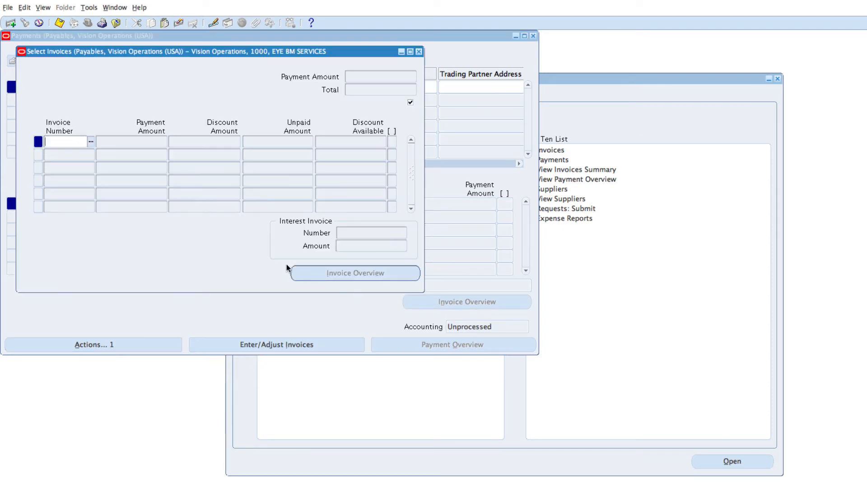
Add invoice AS-1000 and credit memo AS-CM-1000 from an AS-% search, totalling 9,621.00
click(91, 141)
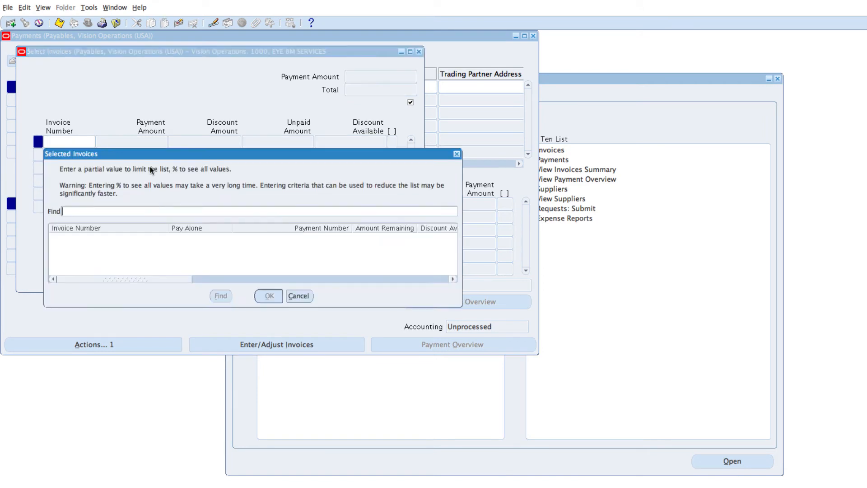
text(%)
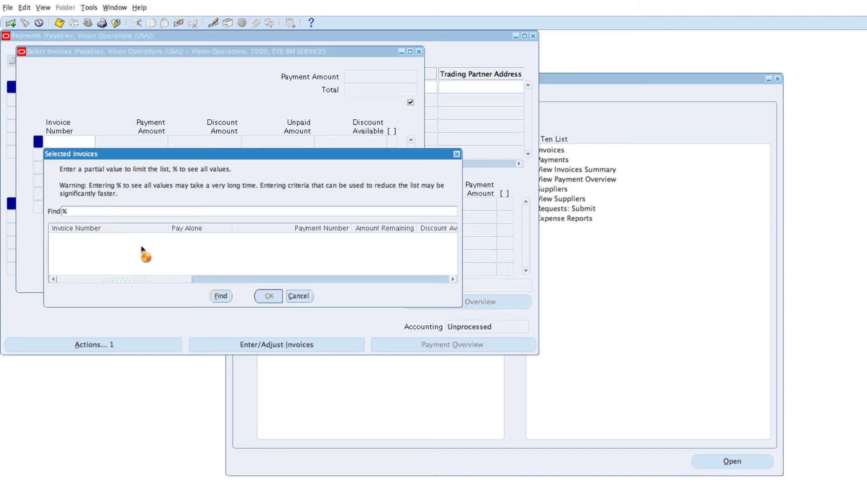
click(220, 296)
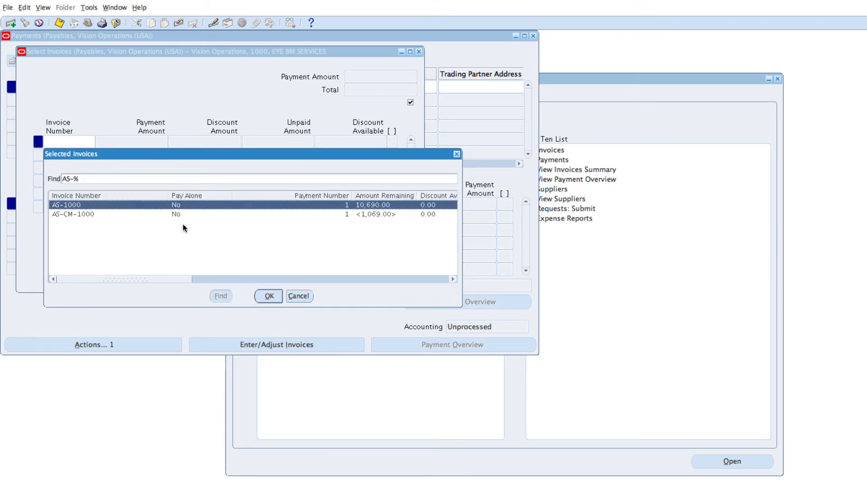
click(268, 296)
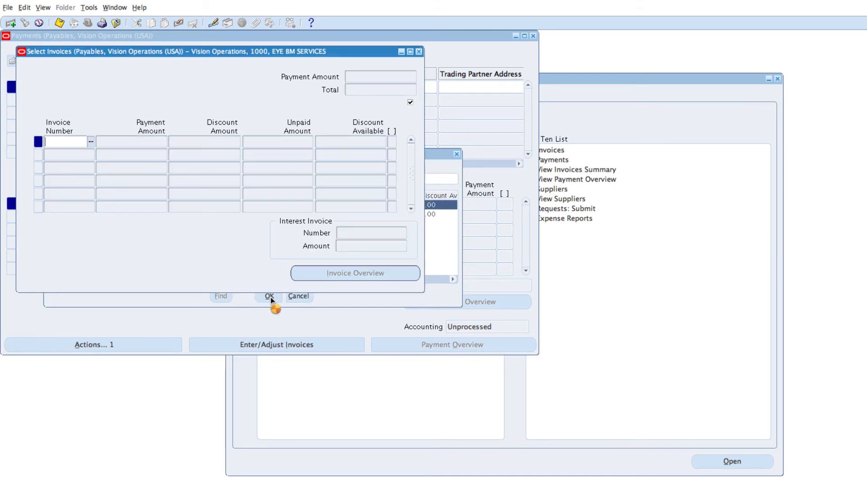
click(269, 296)
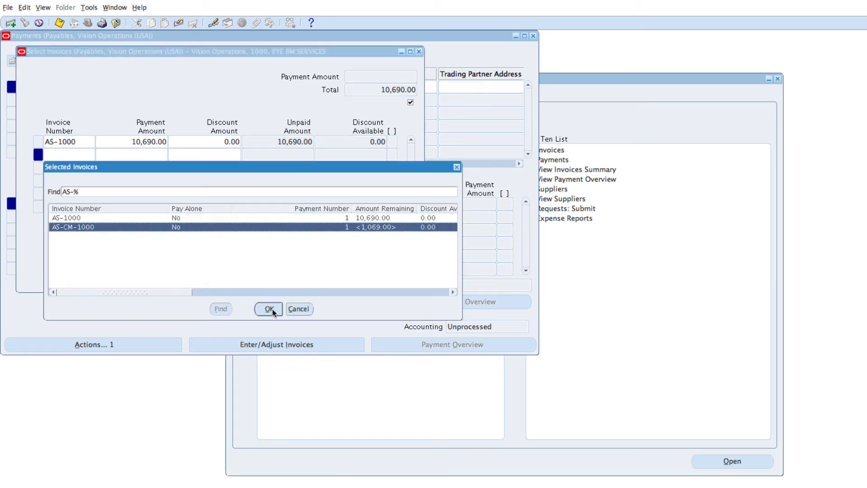
click(267, 309)
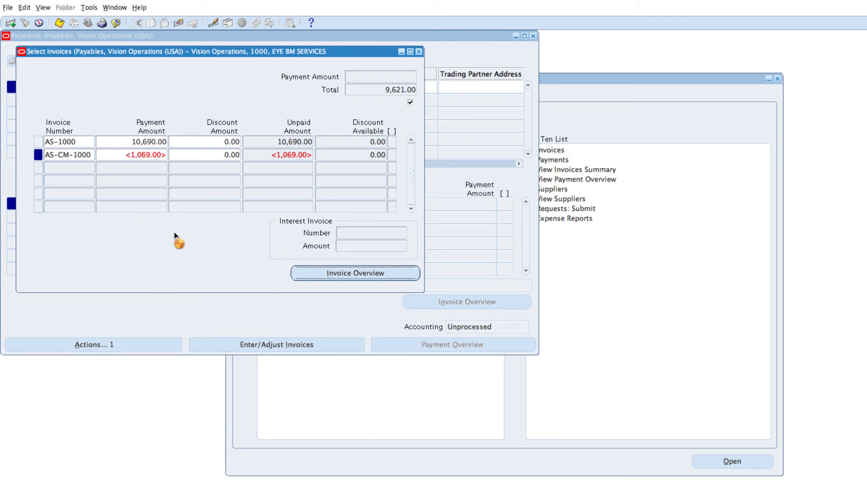
mouse_move(88, 191)
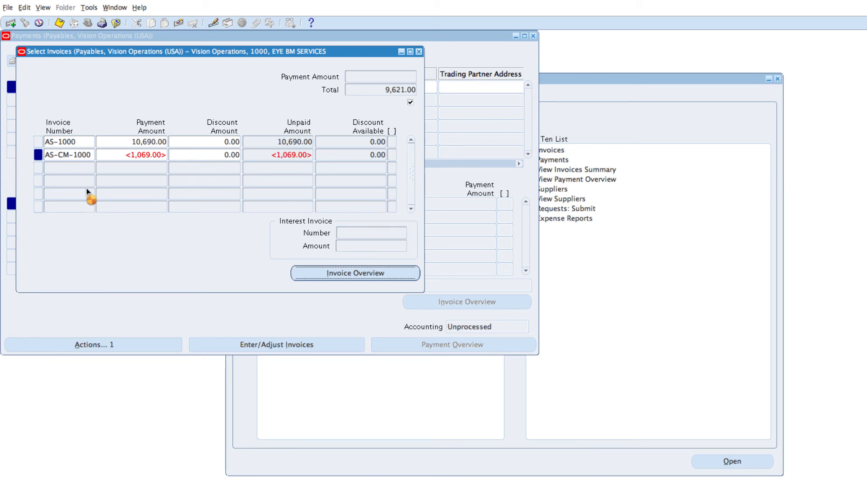
click(355, 272)
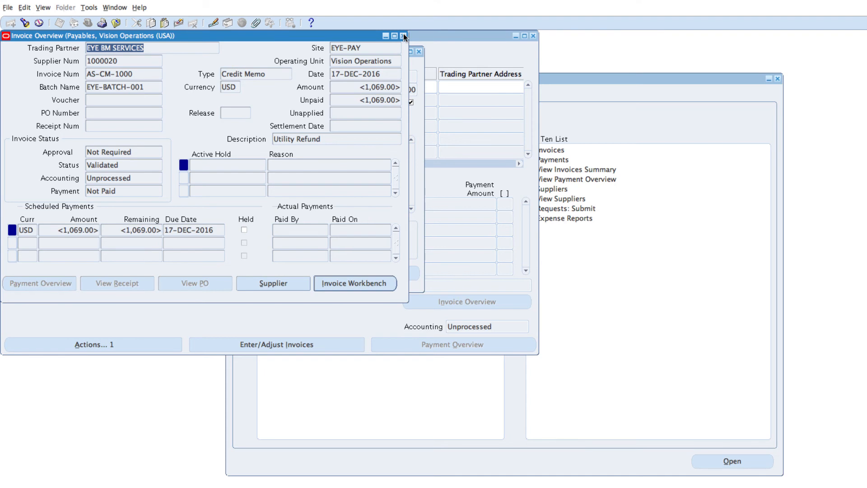
click(404, 36)
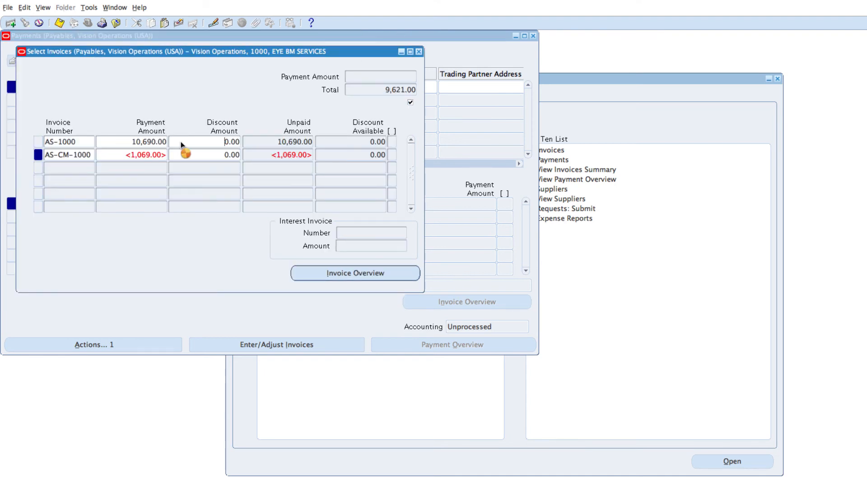
click(232, 142)
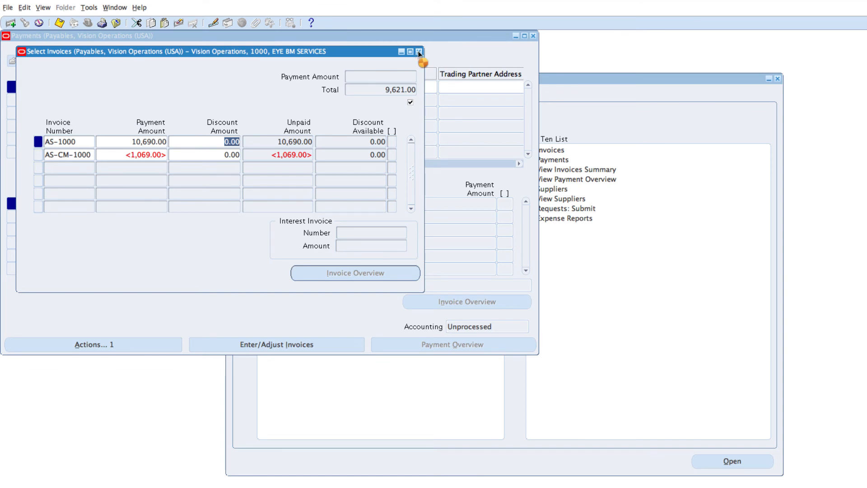
Close Select Invoices, save the payment, and query it back by trading partner EY%
click(418, 51)
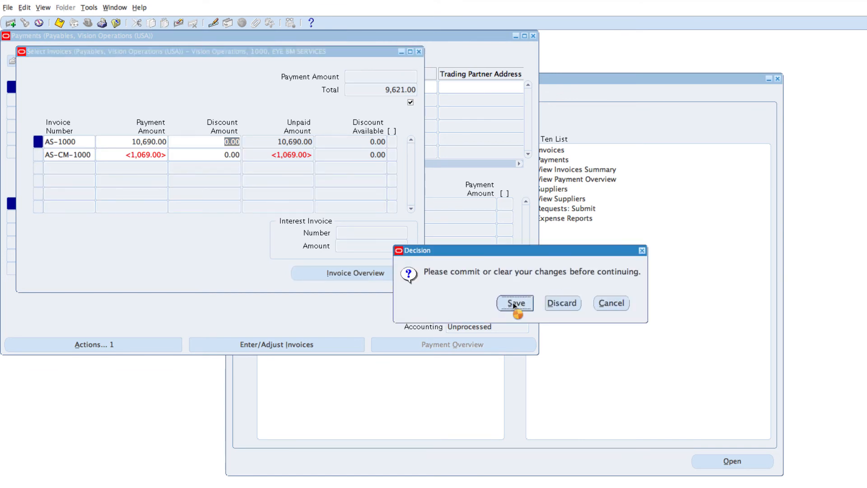
click(513, 304)
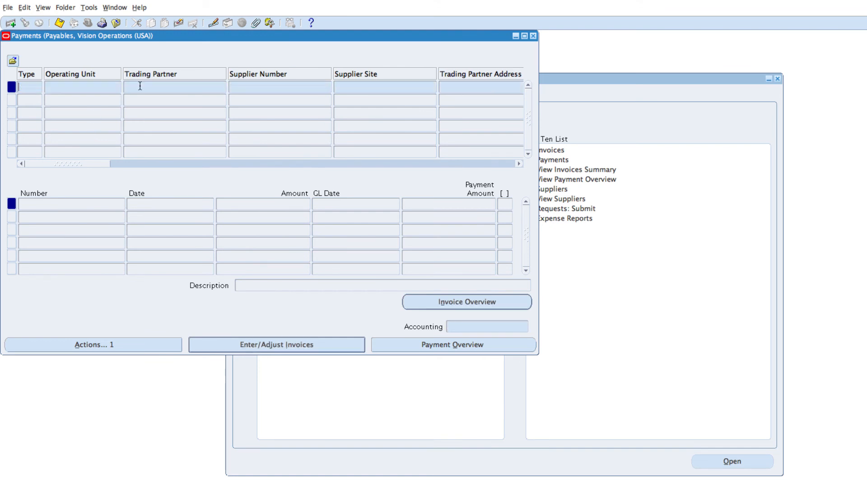
text(EYE%)
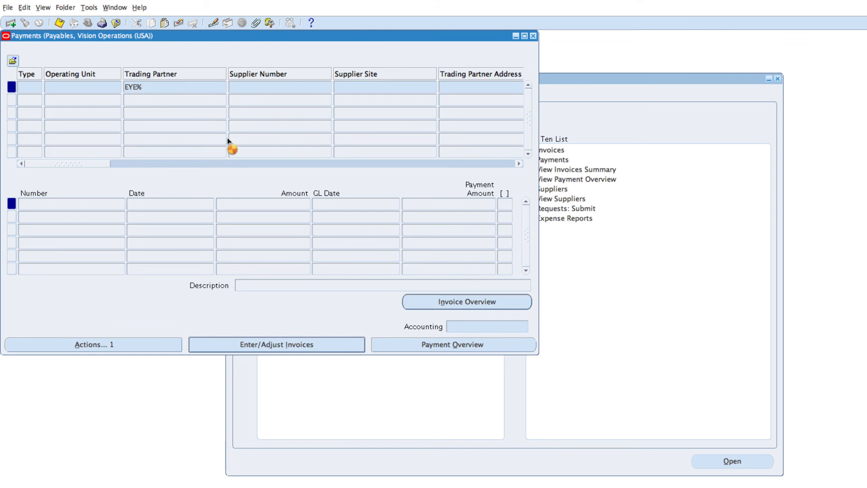
mouse_move(195, 127)
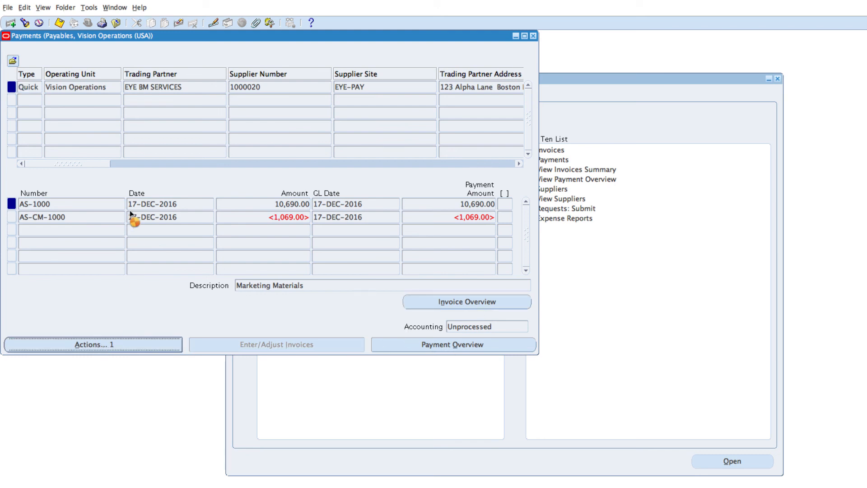
View the payment's Actions, then bring up its Payment Overview showing 9,621.00 Negotiable
click(94, 344)
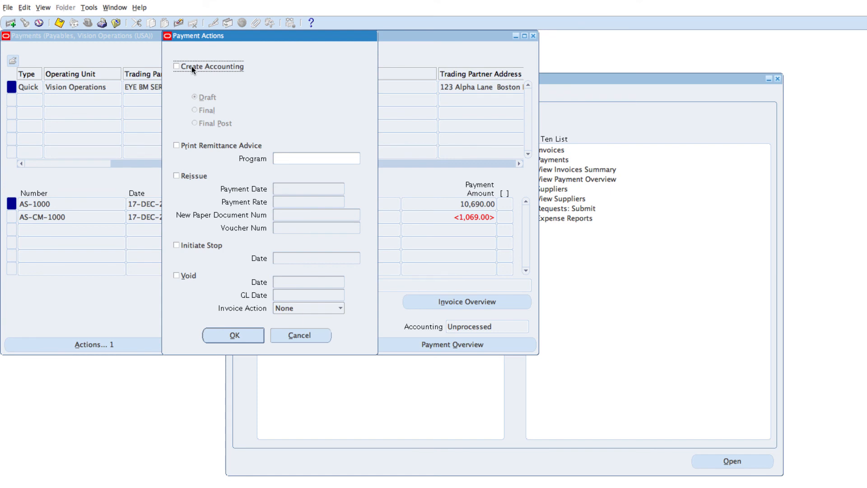
mouse_move(297, 339)
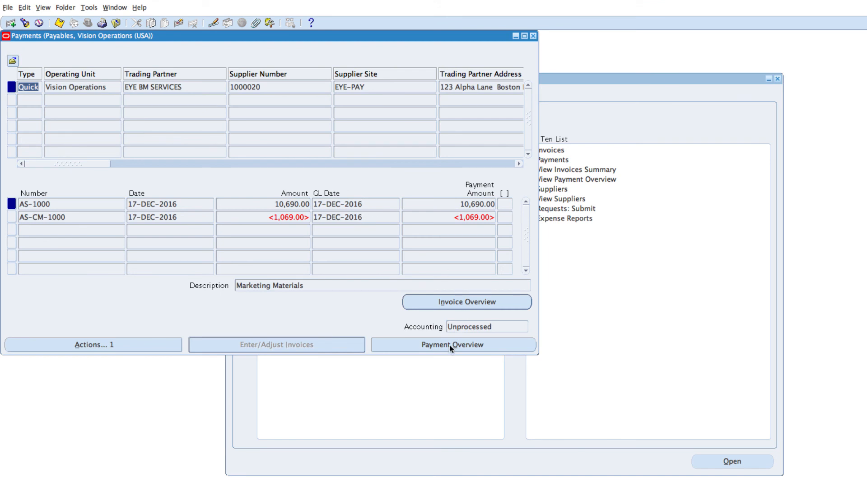
click(451, 344)
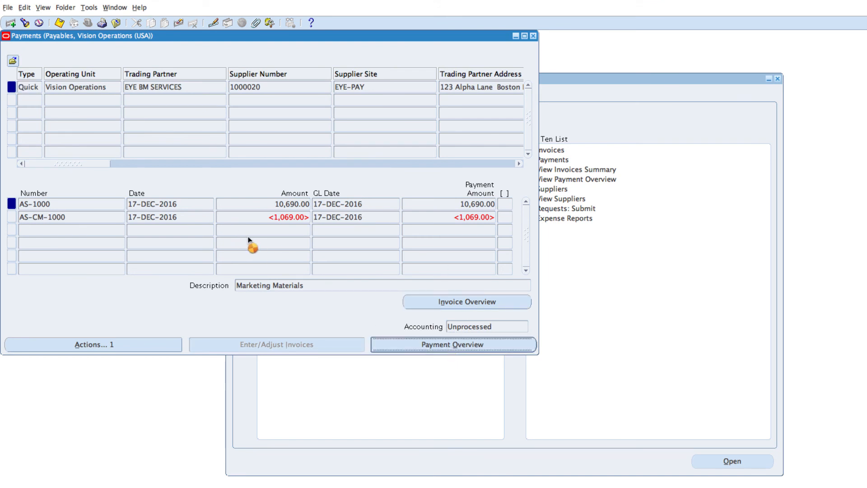
click(453, 344)
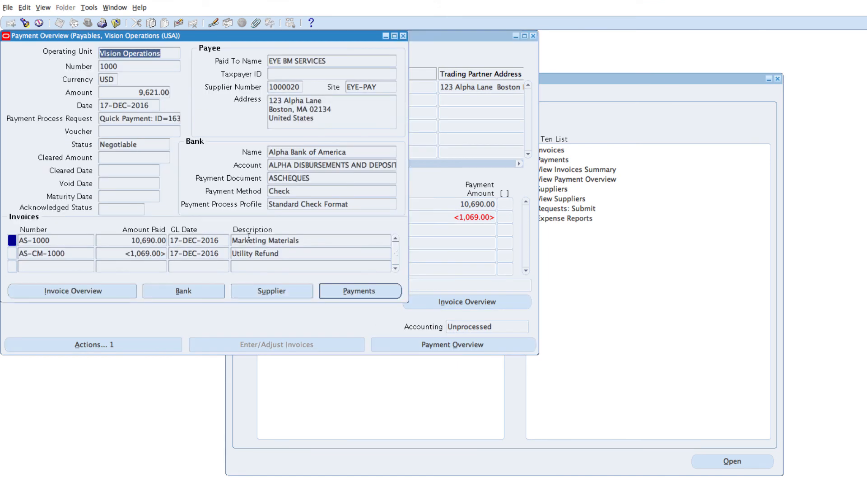